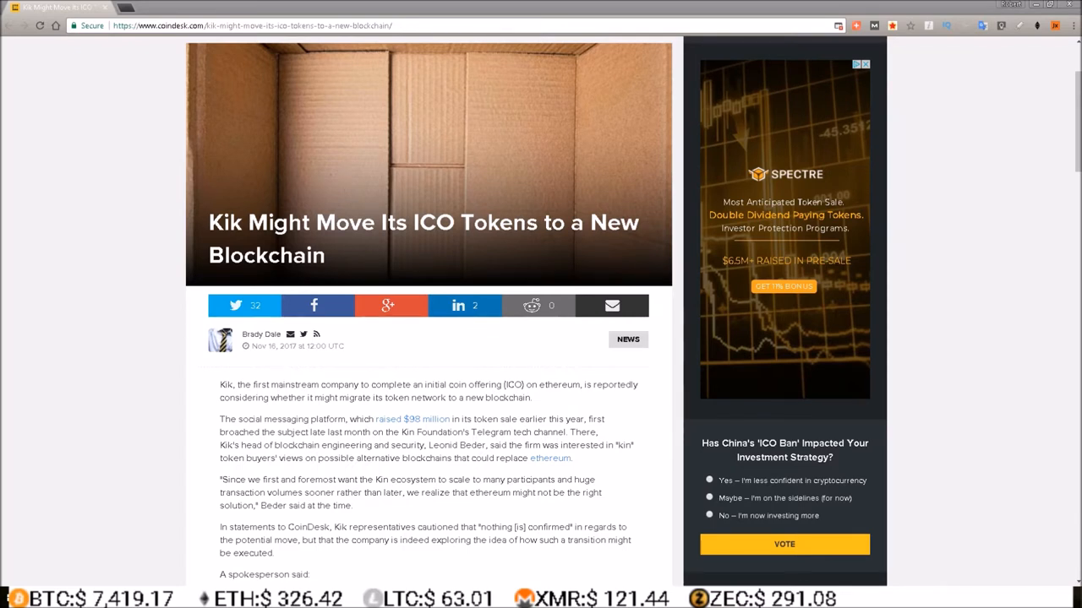
scroll(down, 3)
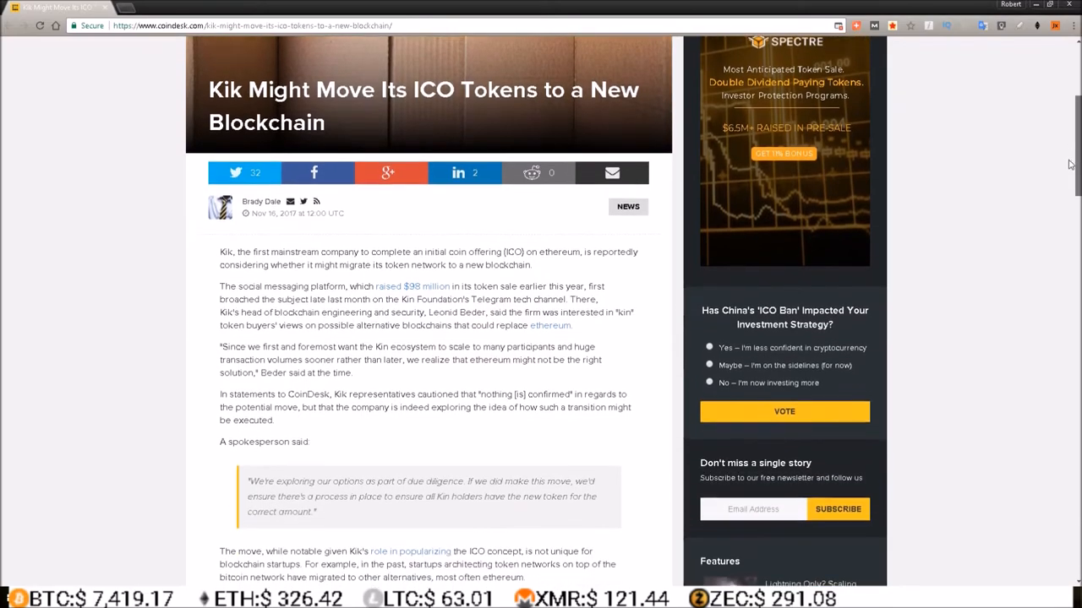
scroll(down, 3)
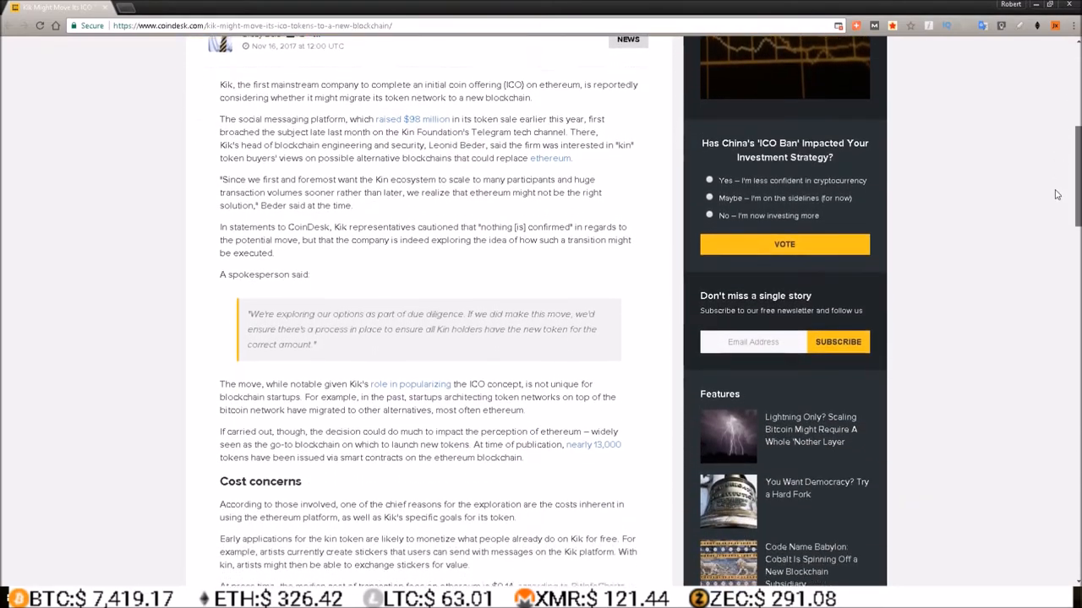
scroll(down, 3)
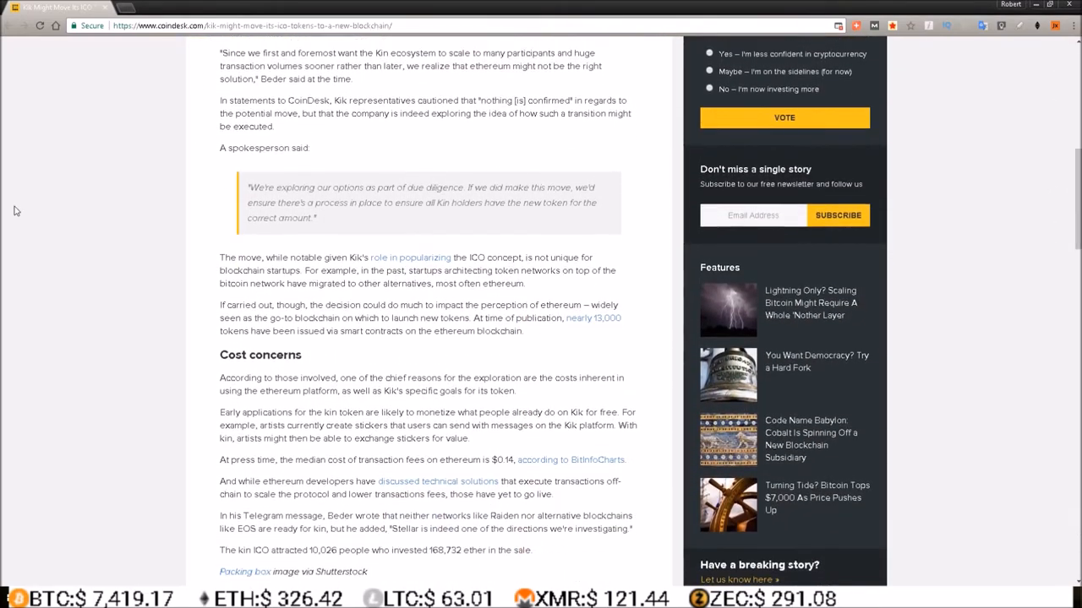